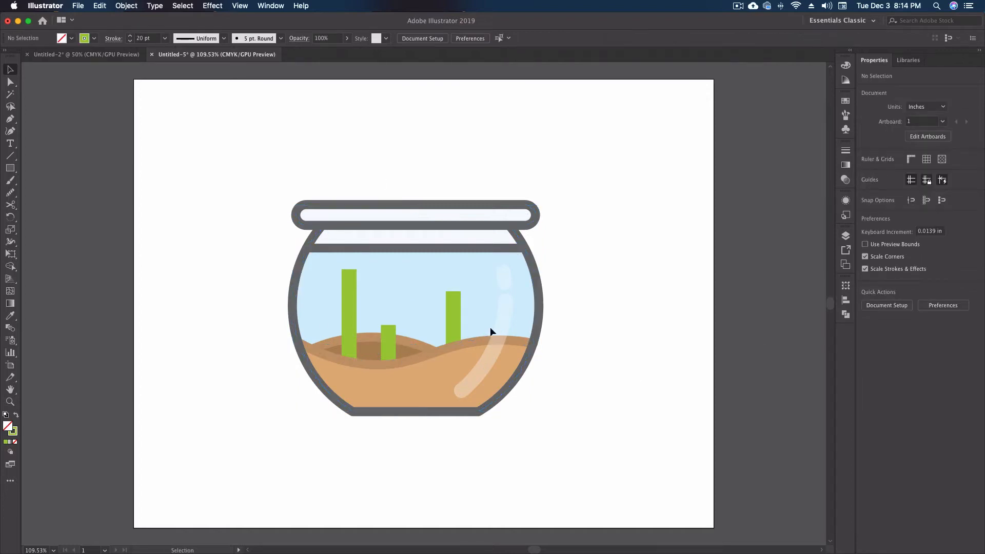
Widen the left plant's middle and taper its top into a pointed leaf.
click(453, 314)
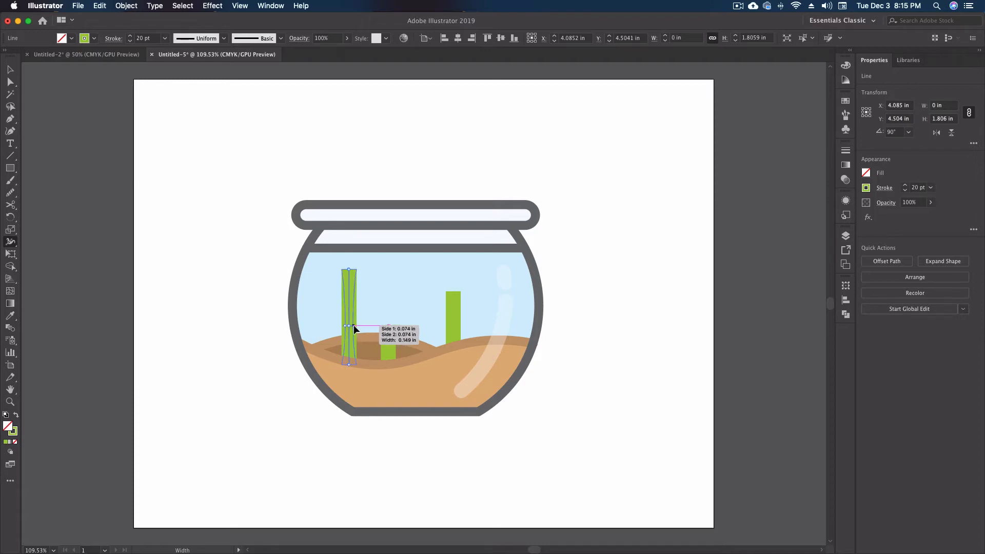
drag(350, 326, 365, 327)
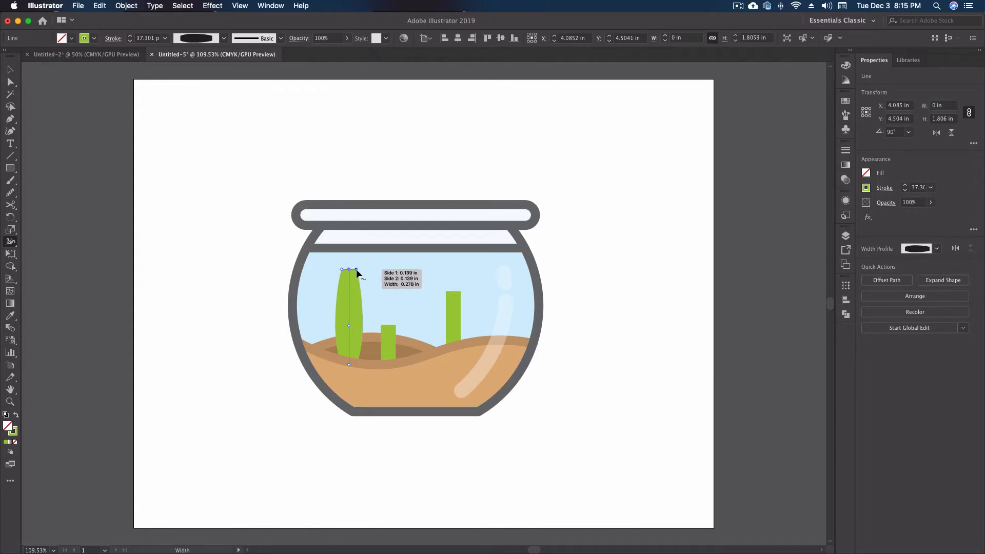
drag(357, 269, 349, 269)
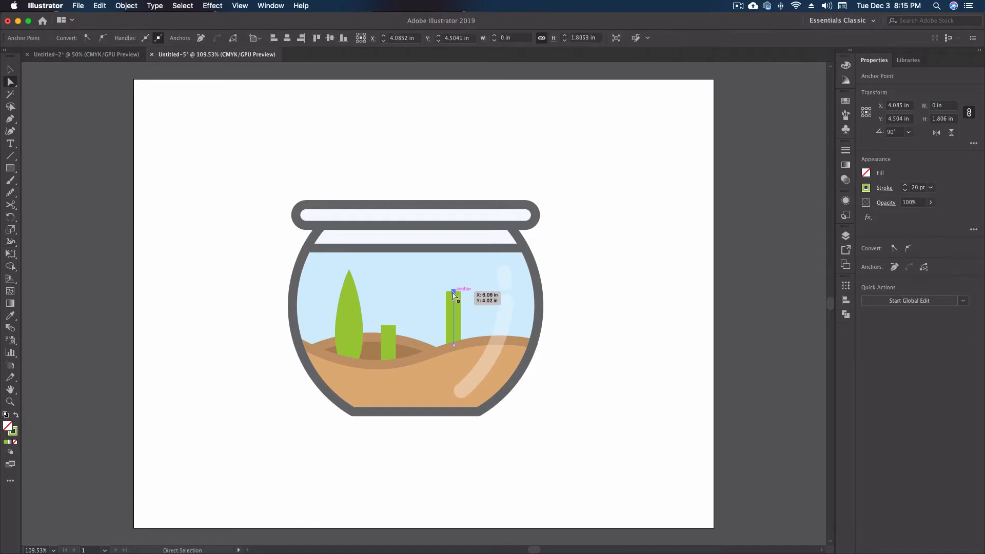
Drag the right plant's top anchor upward to lengthen the stem.
drag(454, 295, 455, 280)
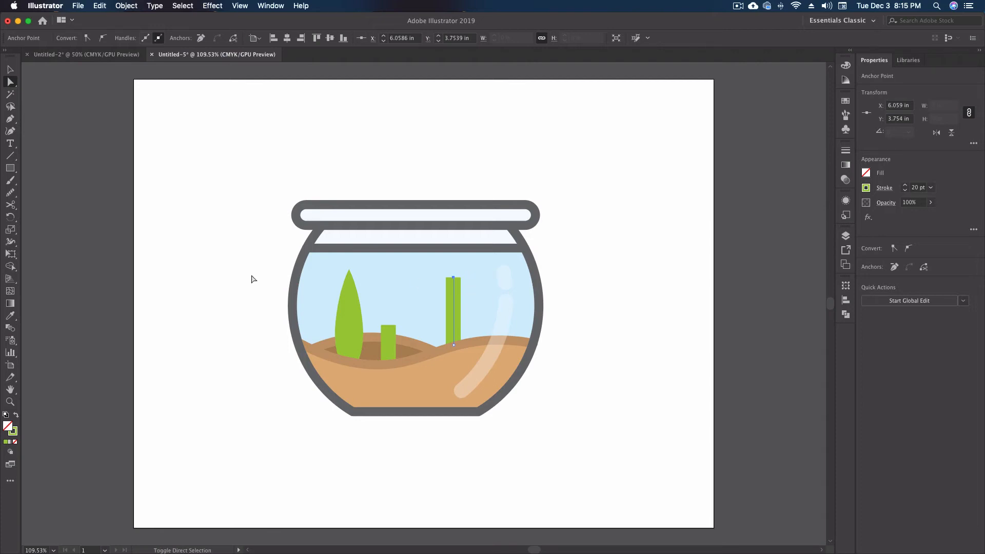
mouse_move(453, 304)
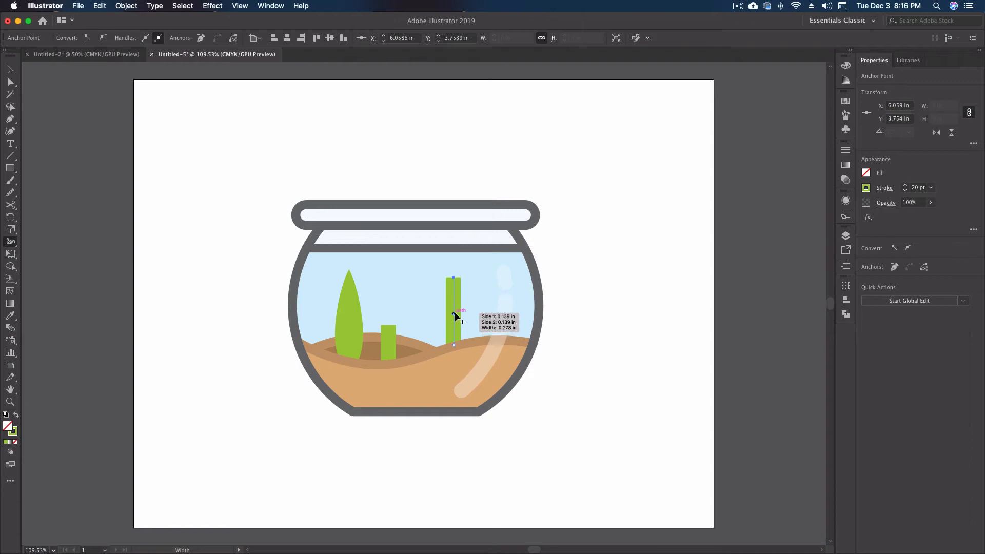
Pinch the right plant's middle, bulge its upper section, and widen its base.
drag(452, 314, 451, 314)
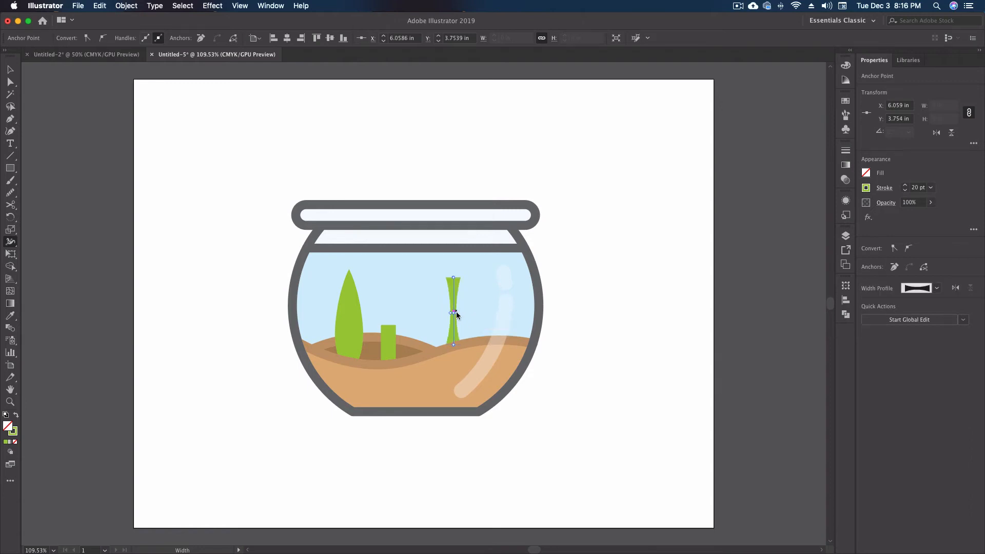
mouse_move(456, 302)
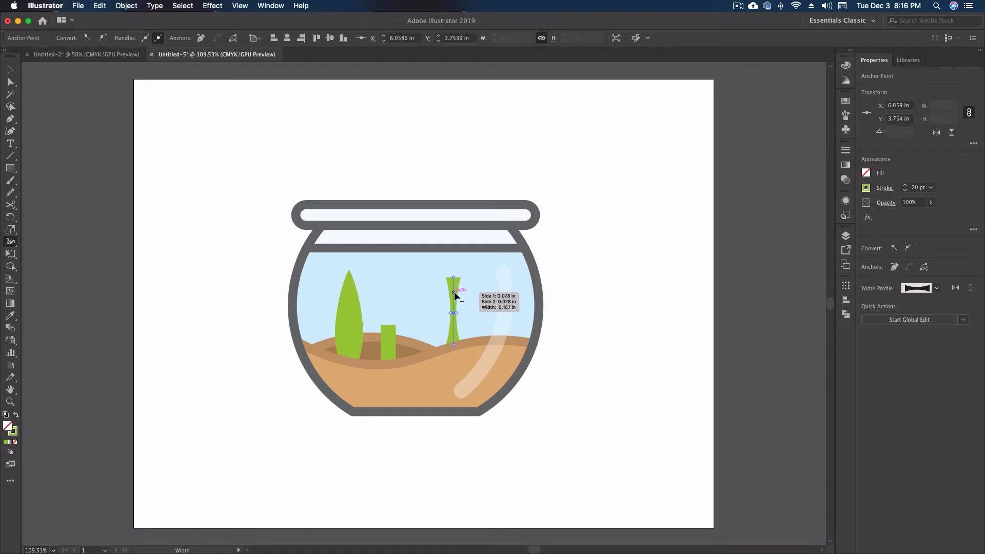
drag(453, 296, 462, 299)
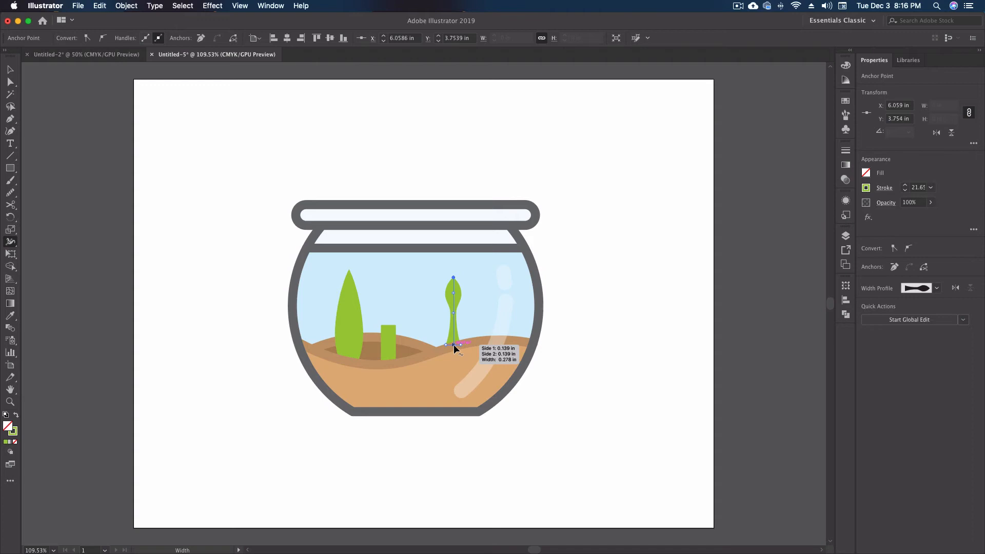
drag(452, 343, 464, 349)
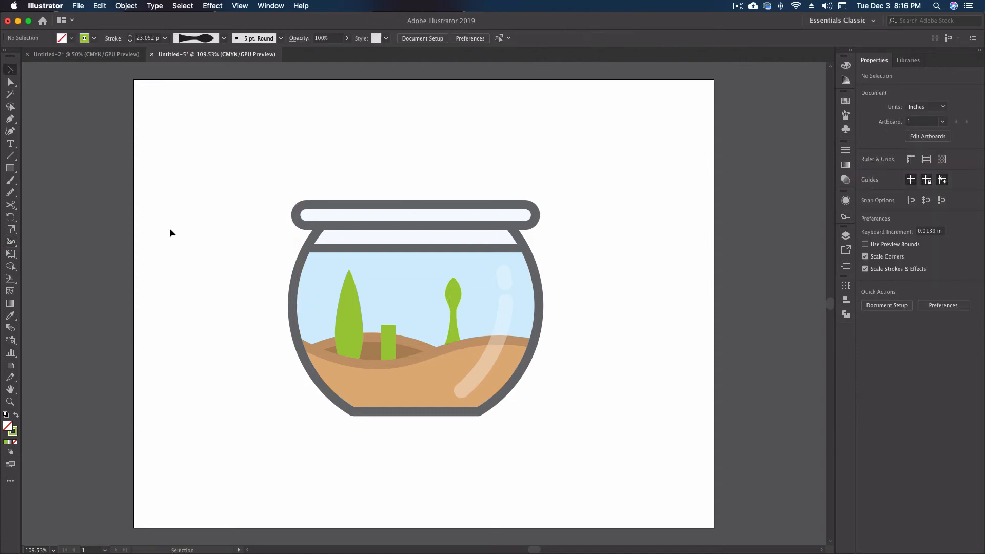
mouse_move(601, 321)
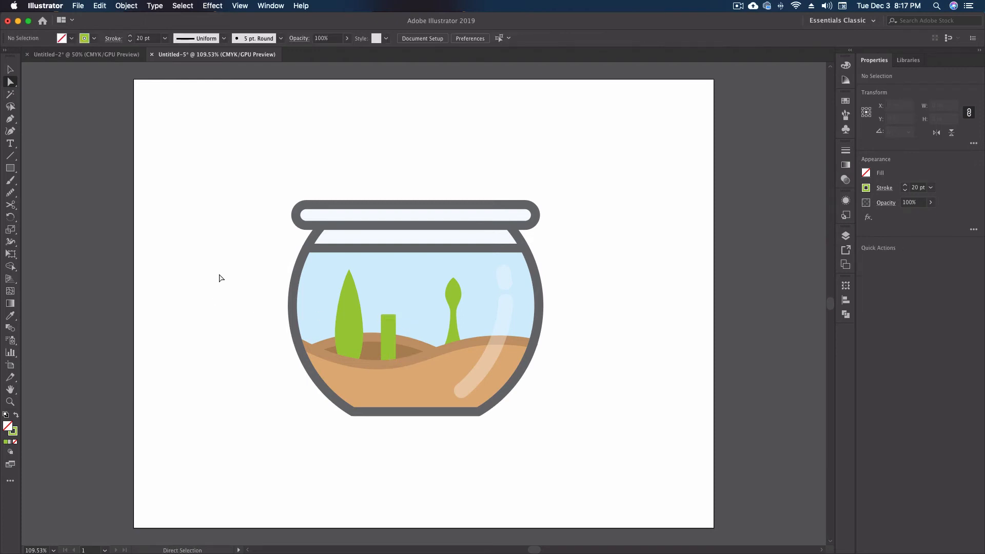
Select the short middle plant to lengthen it.
click(389, 339)
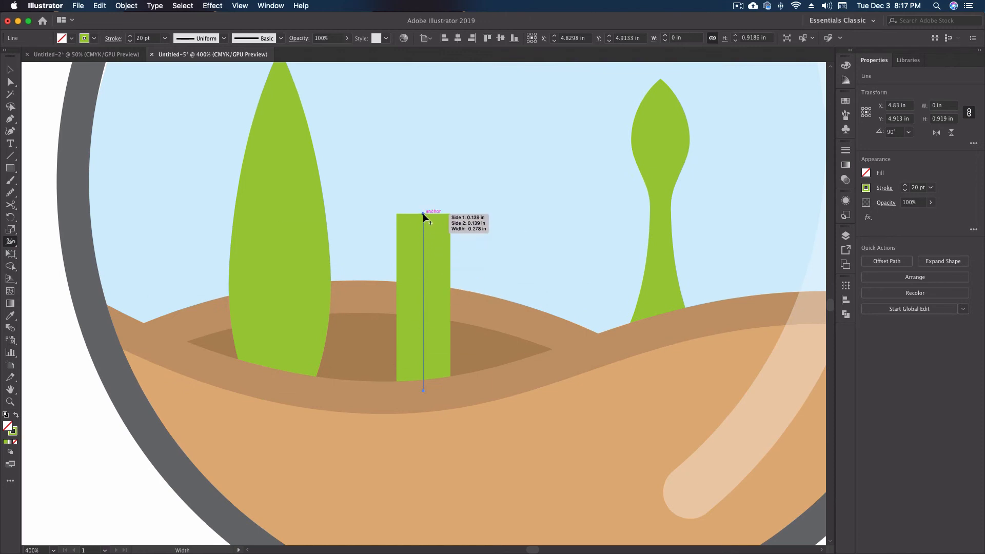
Drag width points along the middle plant into a curving pointed leaf, then deselect.
drag(423, 217, 422, 217)
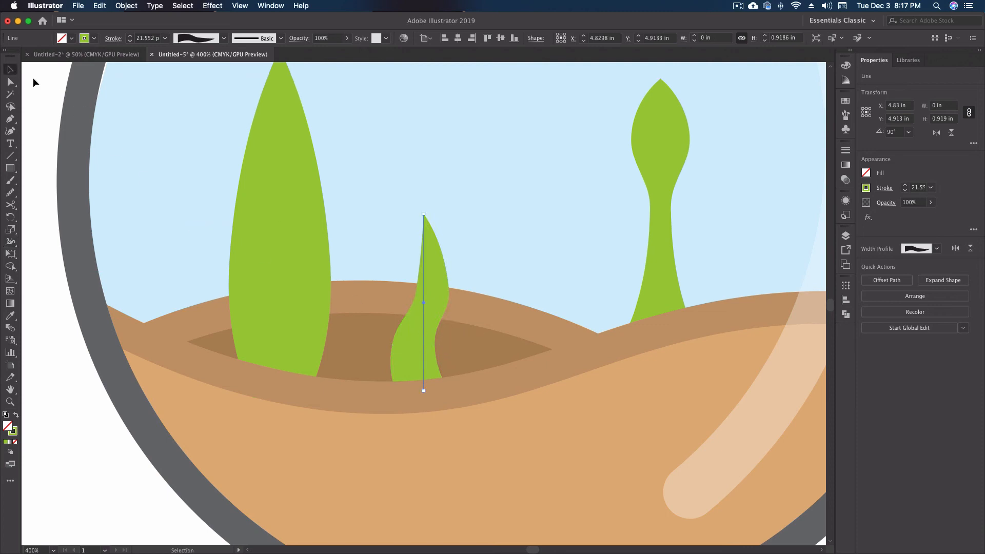
click(106, 456)
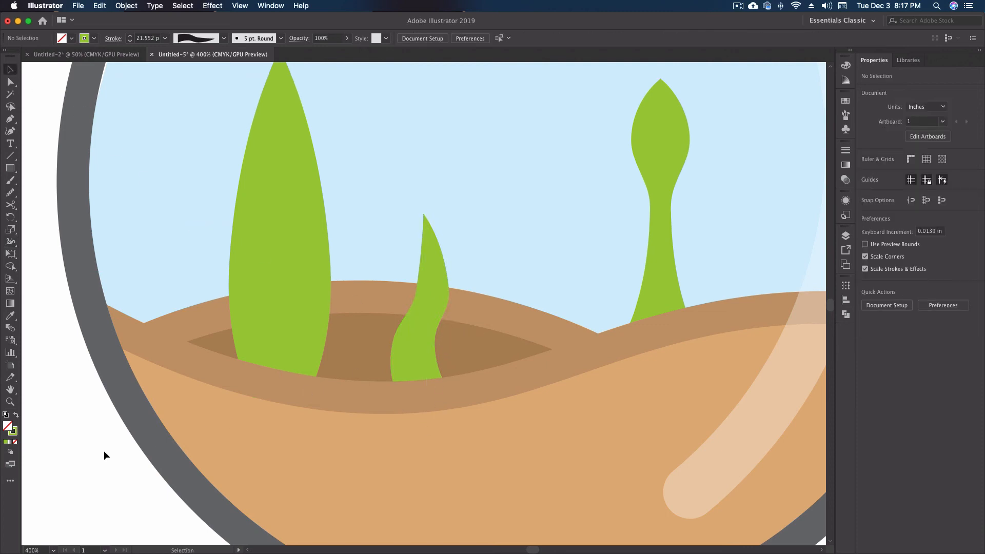